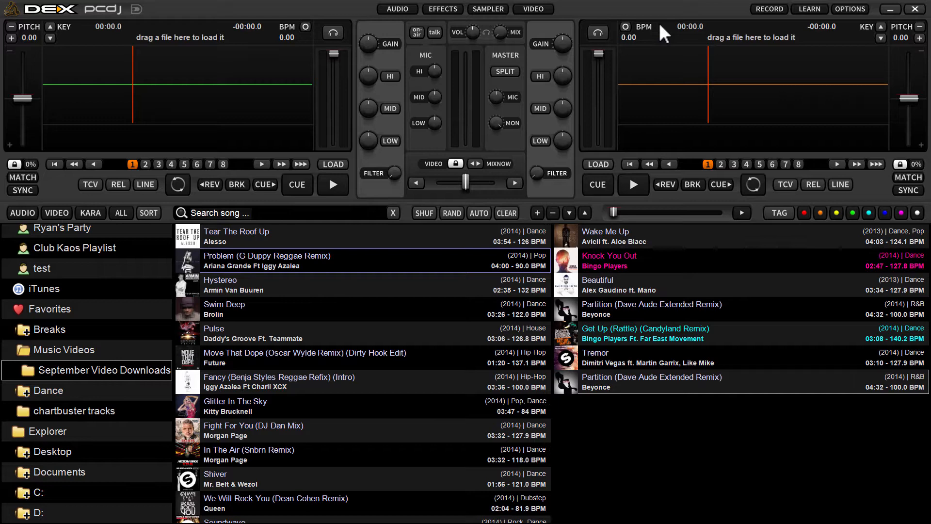
mouse_move(726, 12)
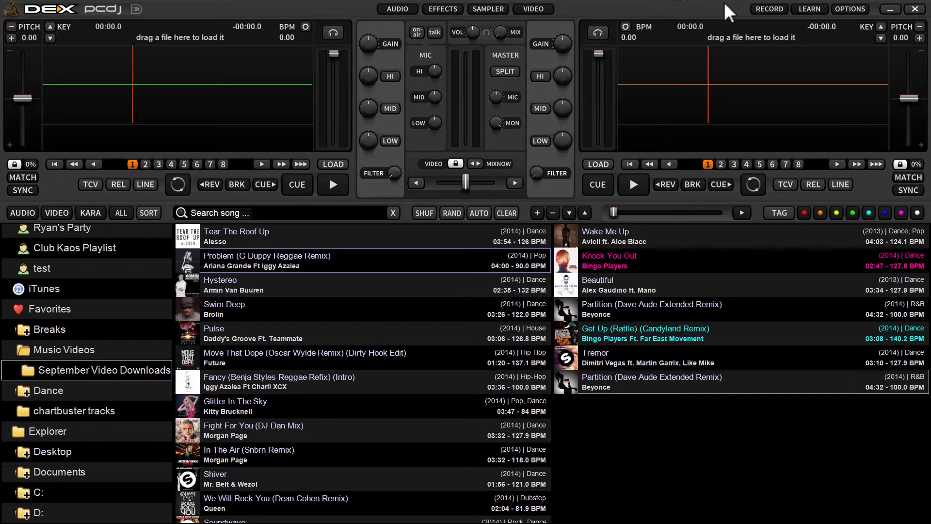
mouse_move(755, 30)
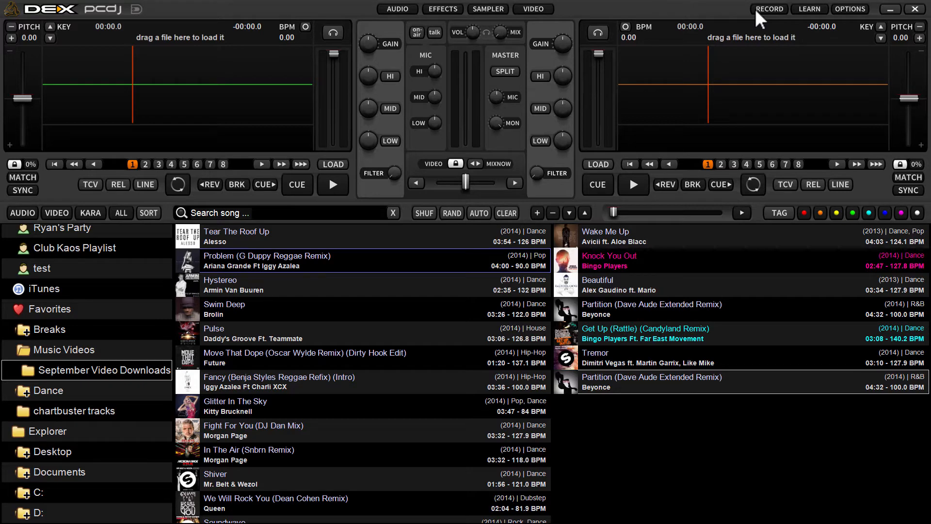
mouse_move(782, 21)
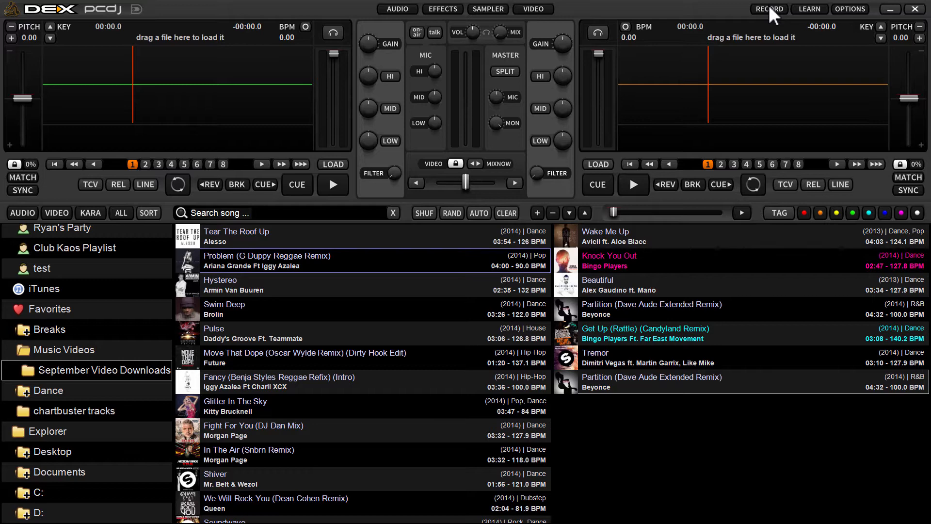
mouse_move(523, 173)
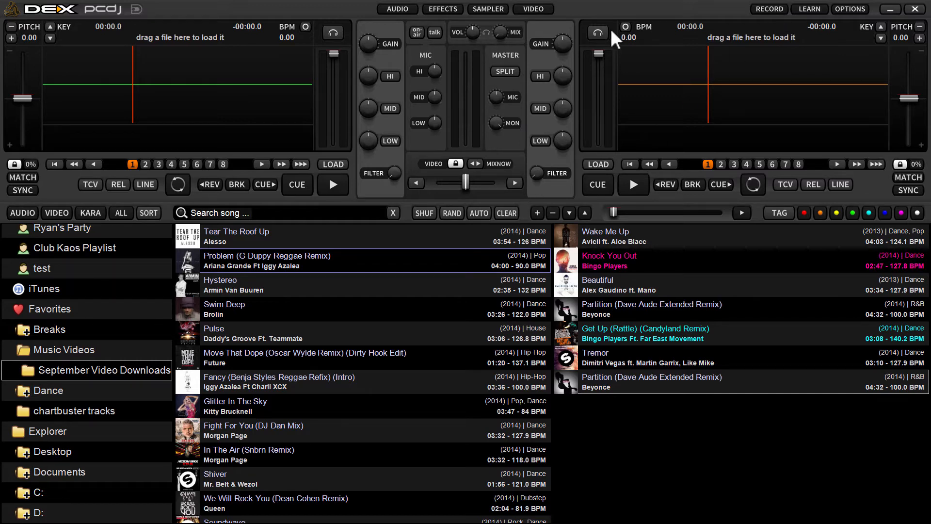
mouse_move(663, 30)
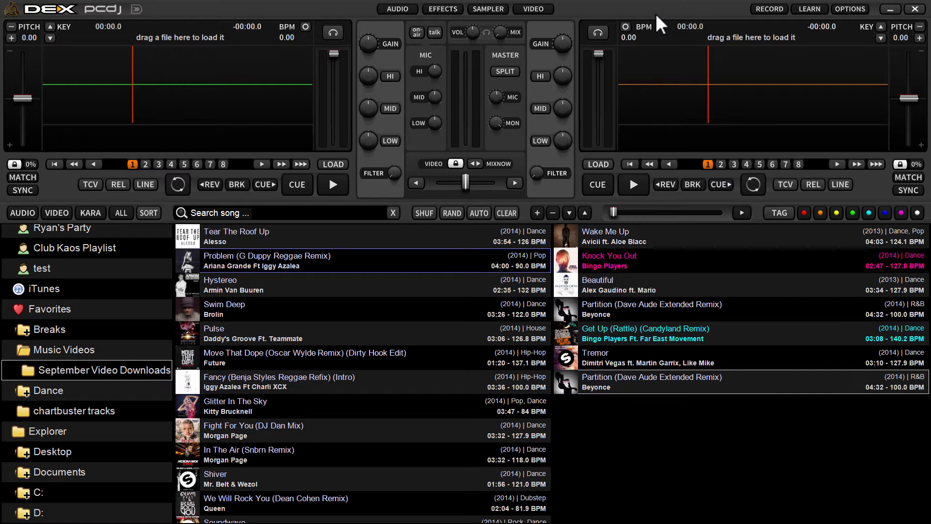
mouse_move(769, 17)
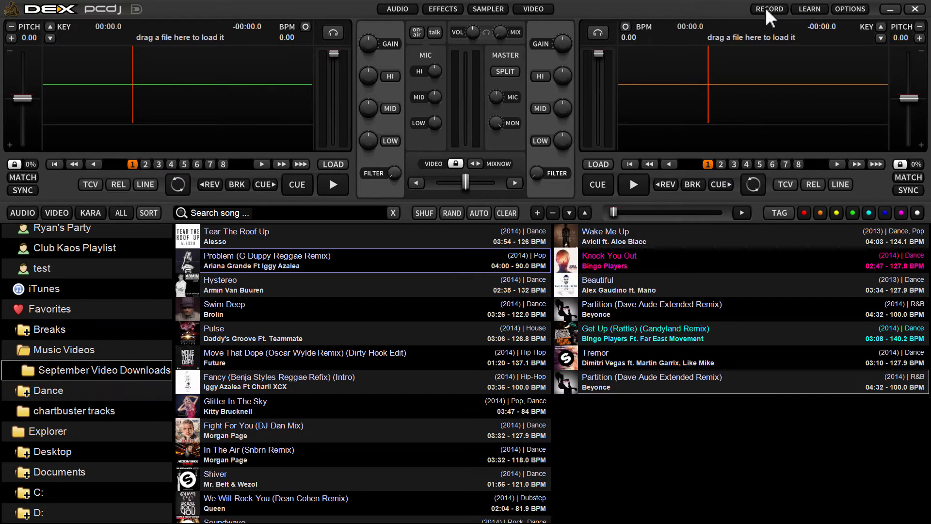
Step: Start a recording saved as a WAV on the Desktop named "Ryans - Twighlight Mix"
left_click(768, 9)
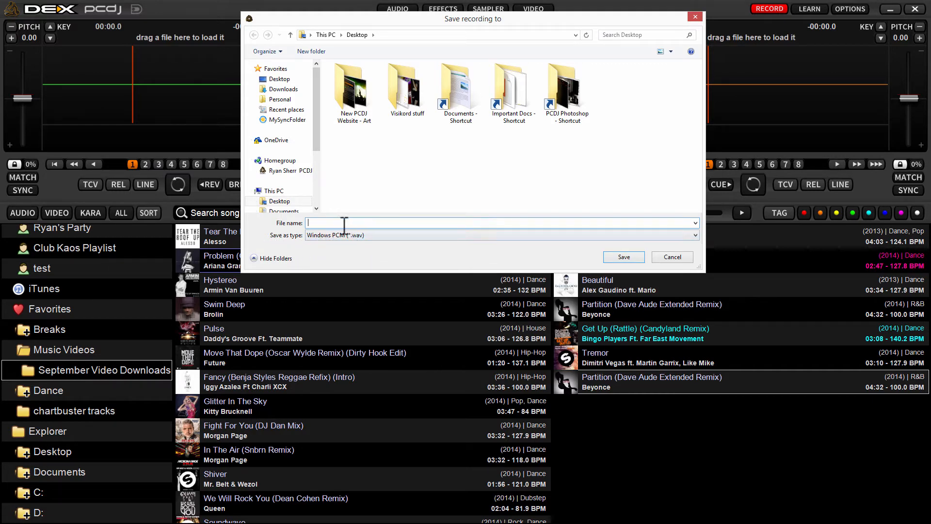
mouse_move(503, 239)
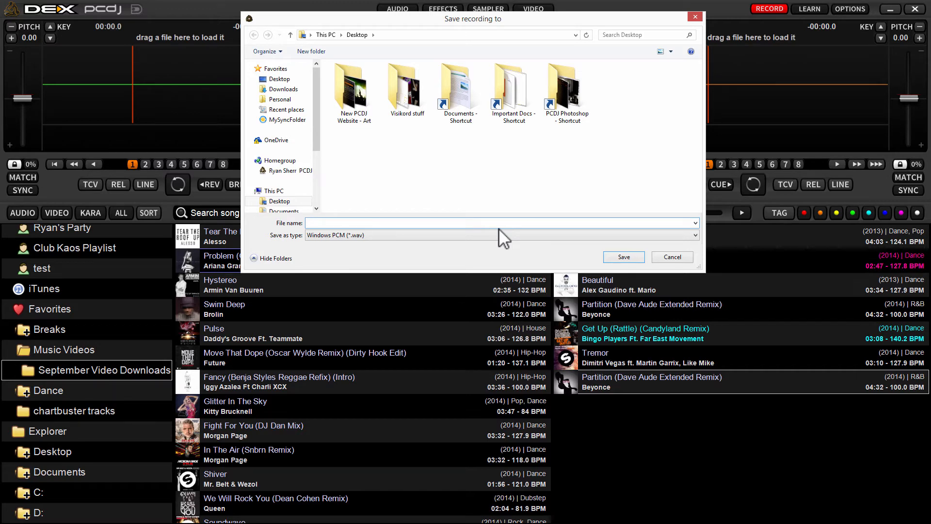
type("Ryans")
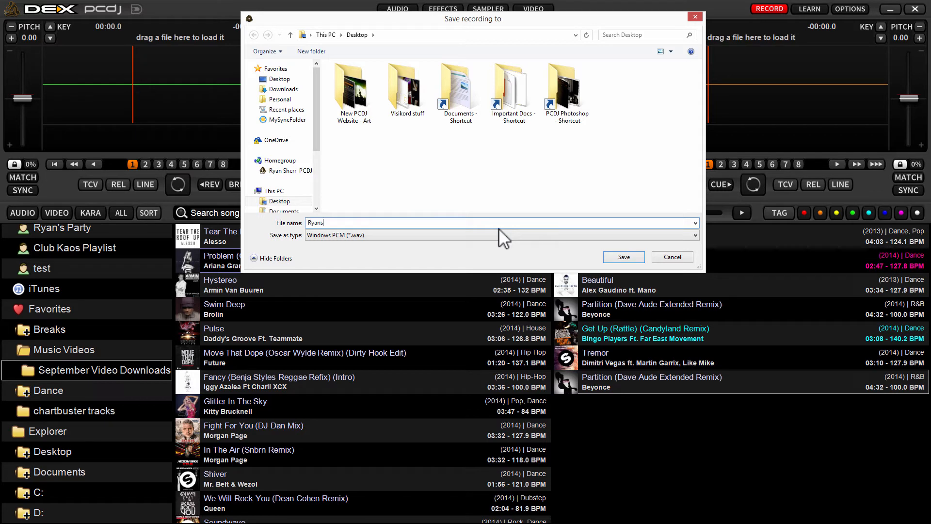
type("- Twigh")
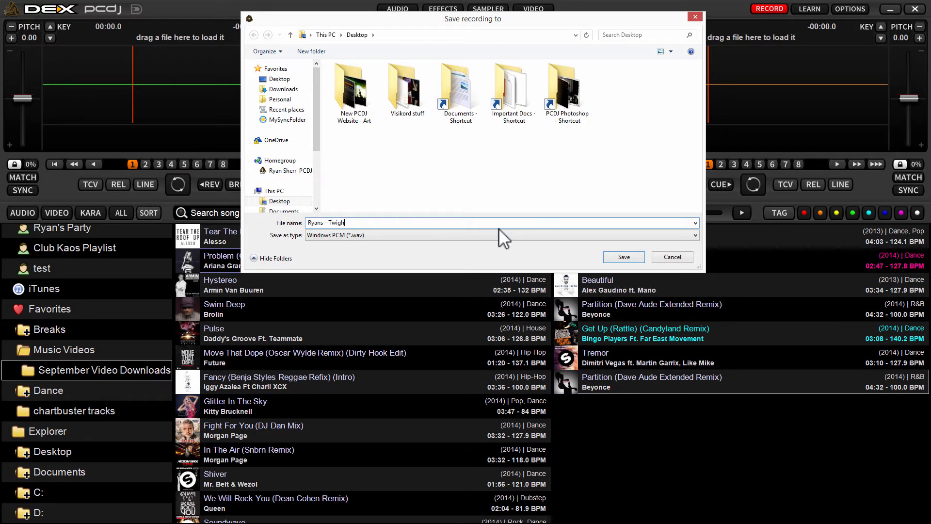
type("light Mix")
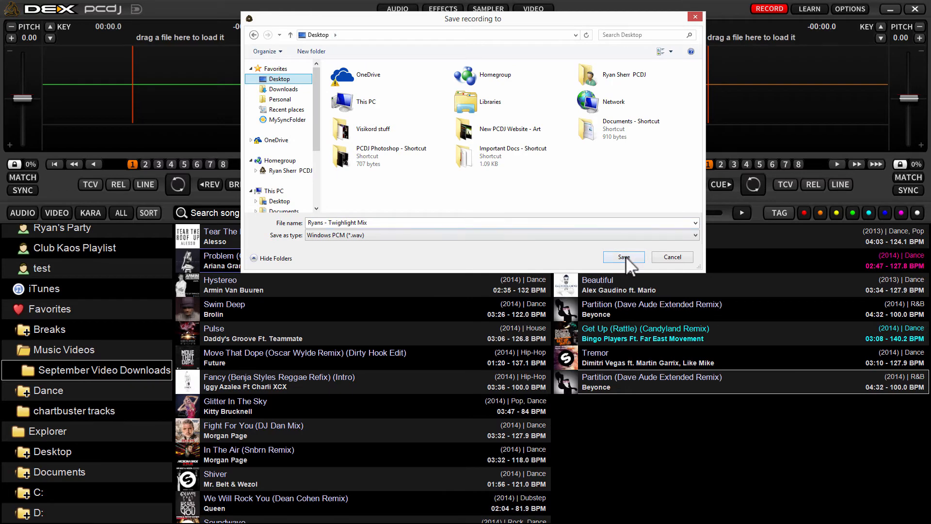
Step: Save the file, play Beautiful on deck A and sync Ping Pong on deck B at 127.91 BPM
left_click(623, 256)
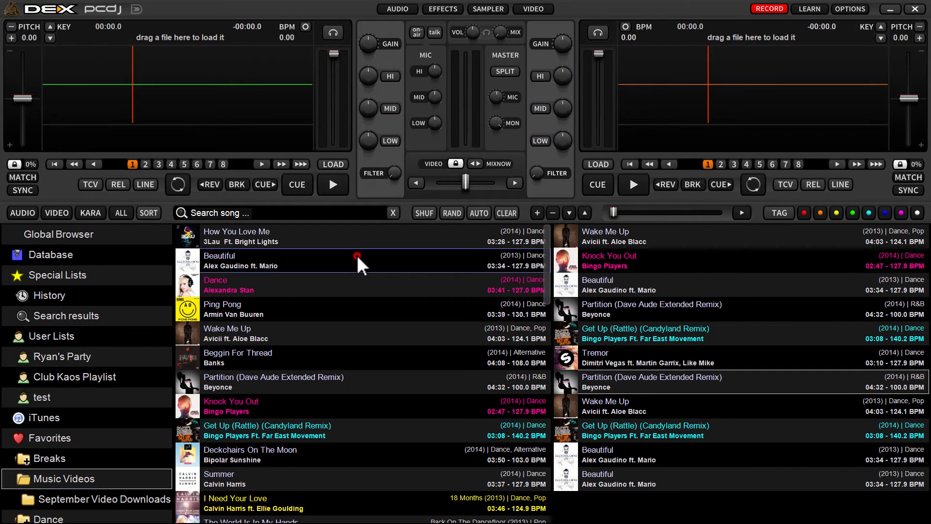
double_click(241, 260)
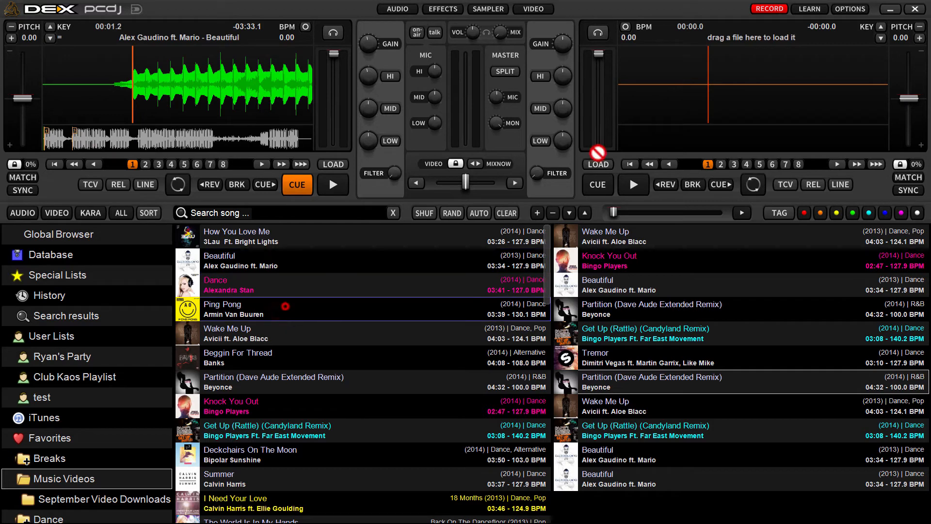
left_click(598, 164)
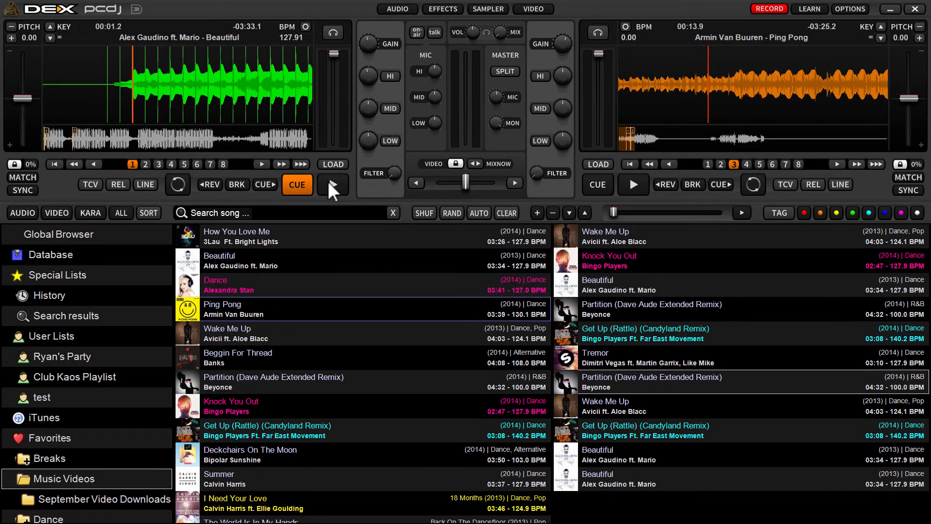
left_click(332, 184)
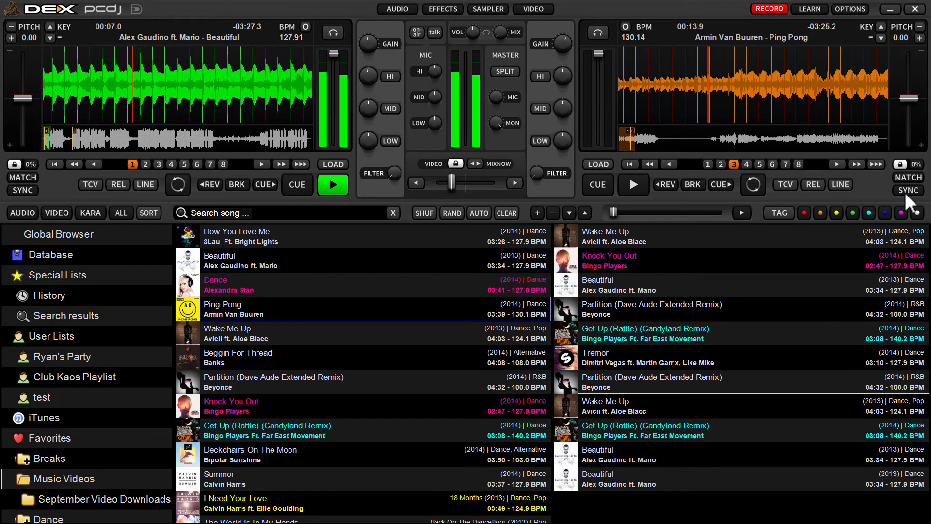
left_click(633, 185)
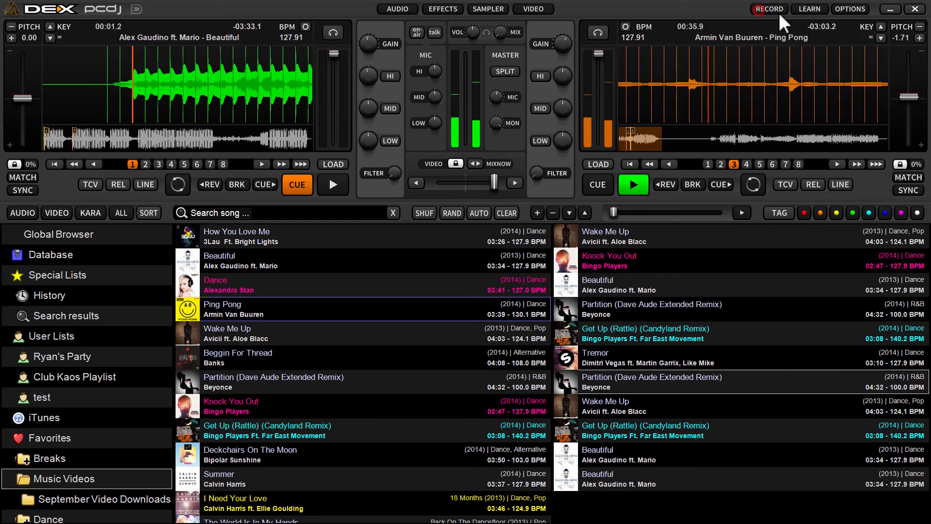
Step: Stop recording, then load "Ryans - Twighlight Mix" from the Desktop onto deck A and play it
left_click(633, 184)
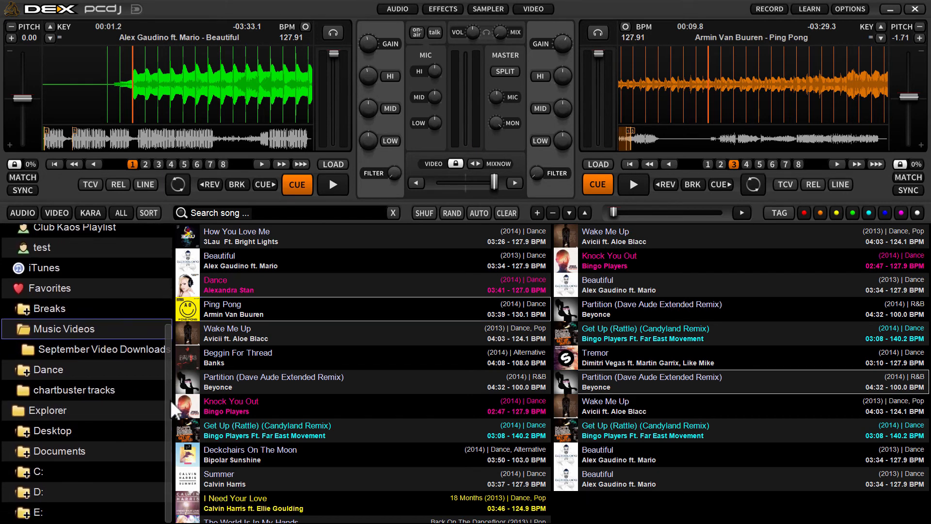
left_click(52, 431)
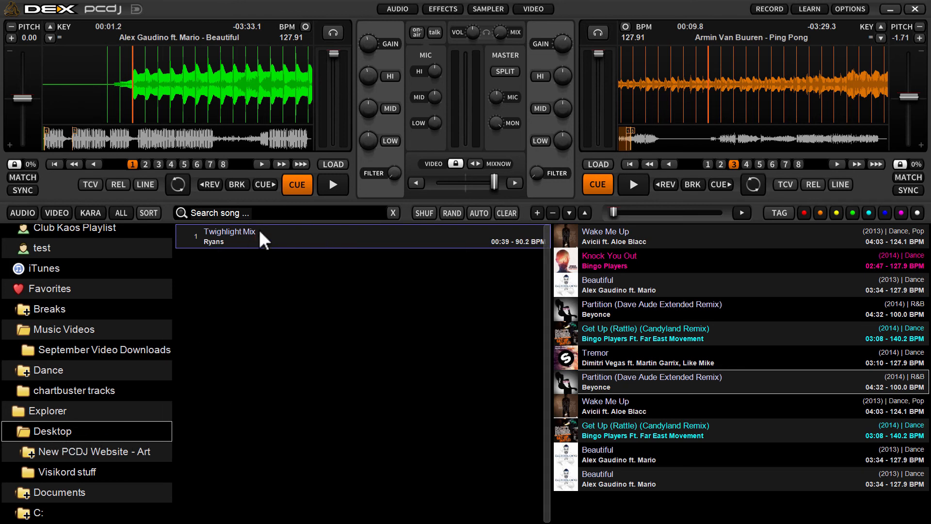
left_click(257, 231)
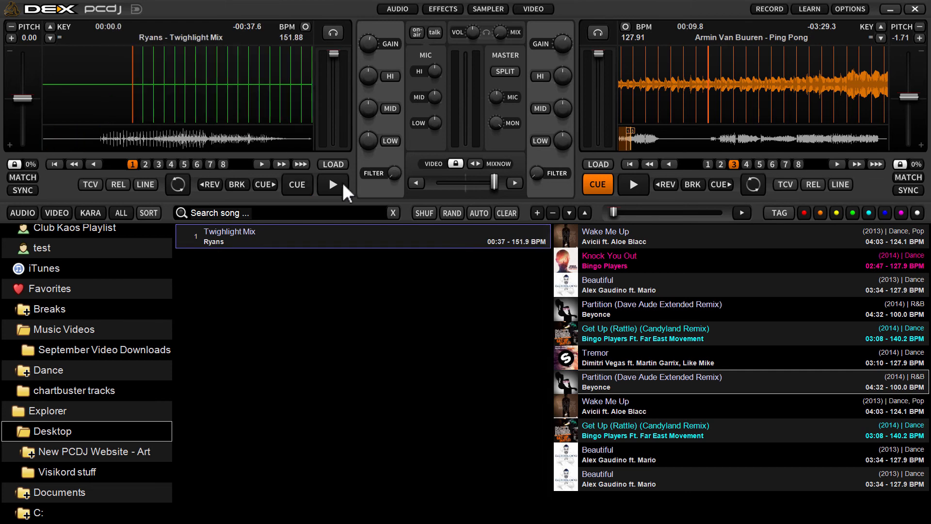
left_click(333, 184)
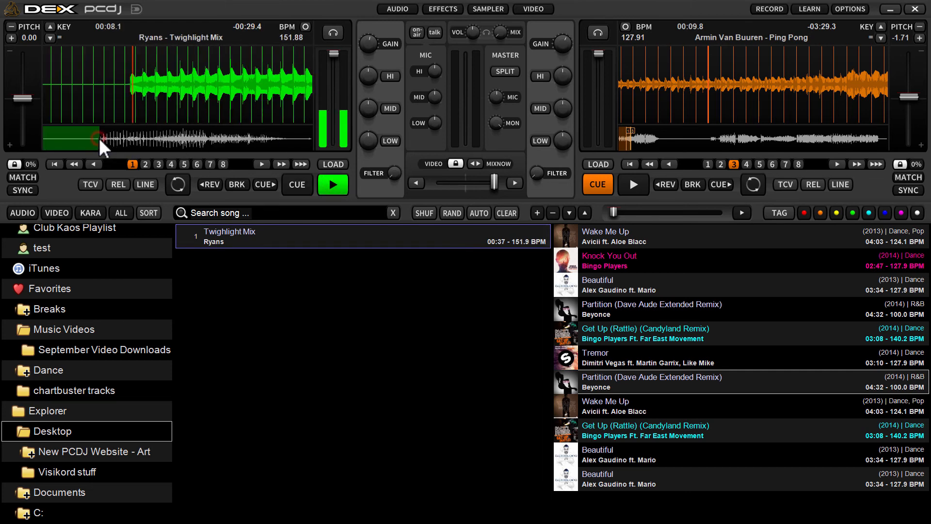